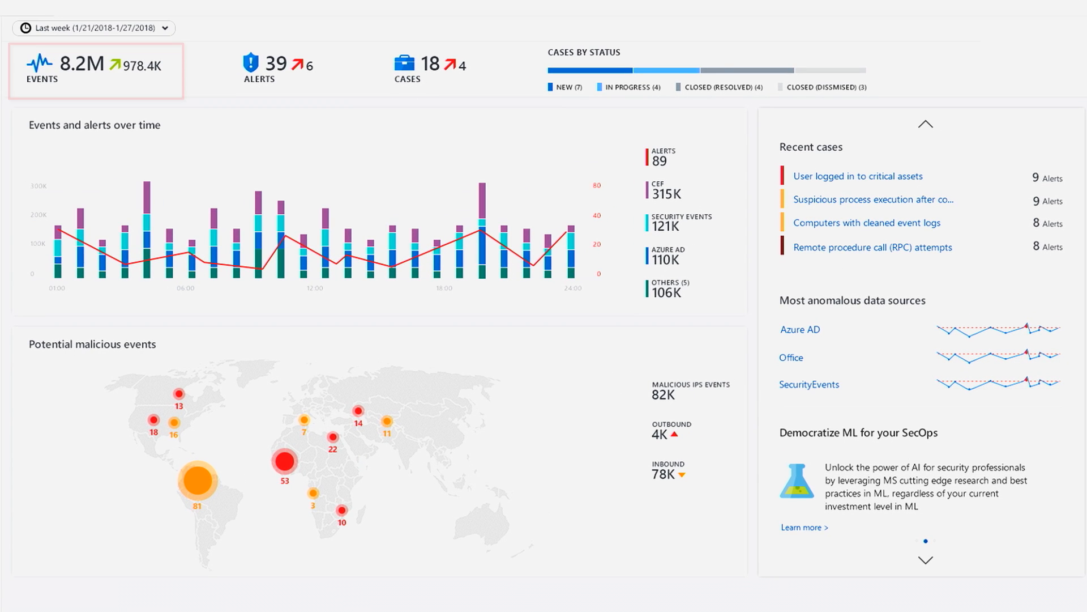
Search the portal for 'sentinel', open Azure Sentinel and pick a Sentinel workspace.
{"action": "left_click", "coordinate": [430, 70]}
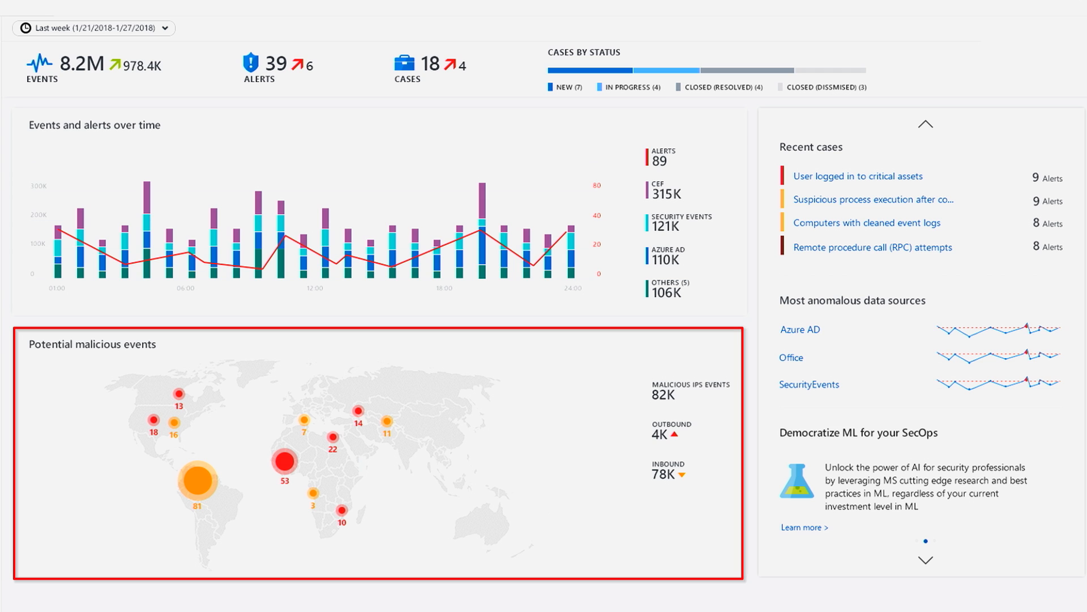
{"action": "type", "text": "sentinel"}
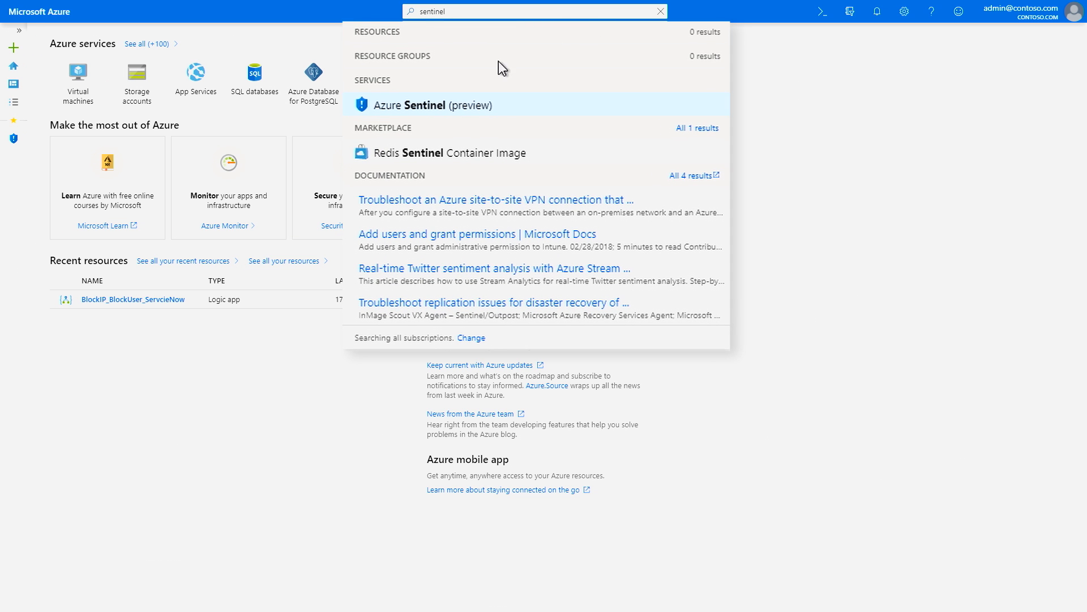
{"action": "left_click", "coordinate": [417, 104]}
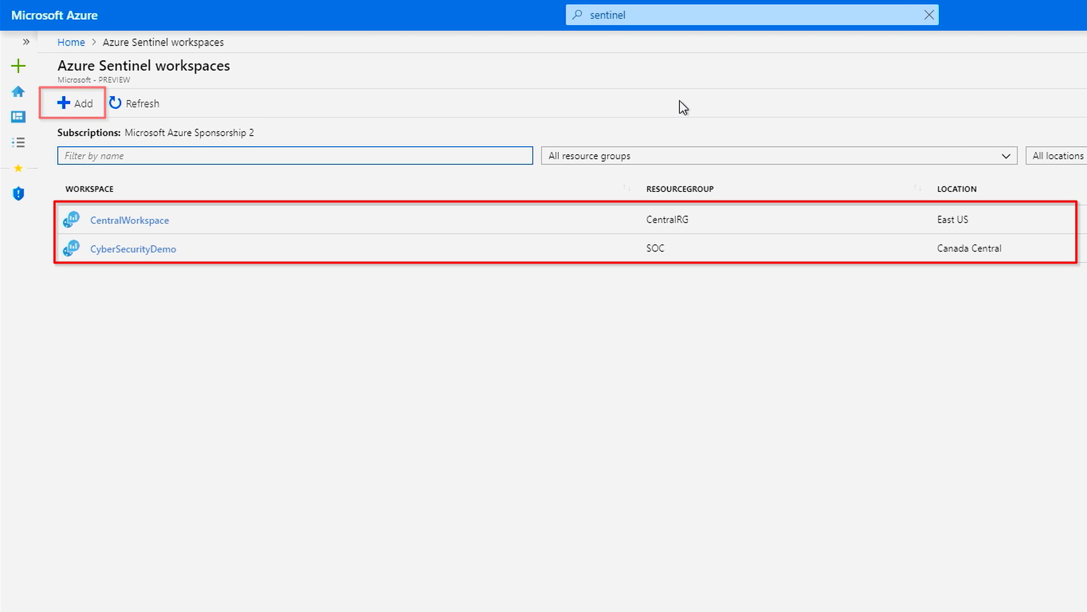
{"action": "left_click", "coordinate": [133, 248]}
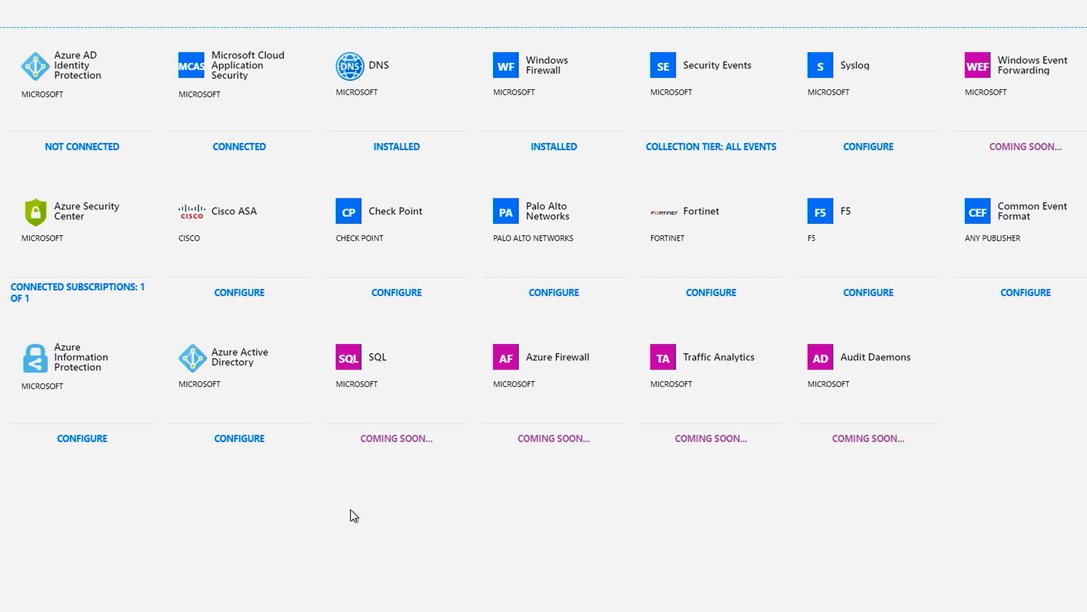
Open Data connectors and start configuring the Azure Active Directory connector.
{"action": "left_click", "coordinate": [239, 364]}
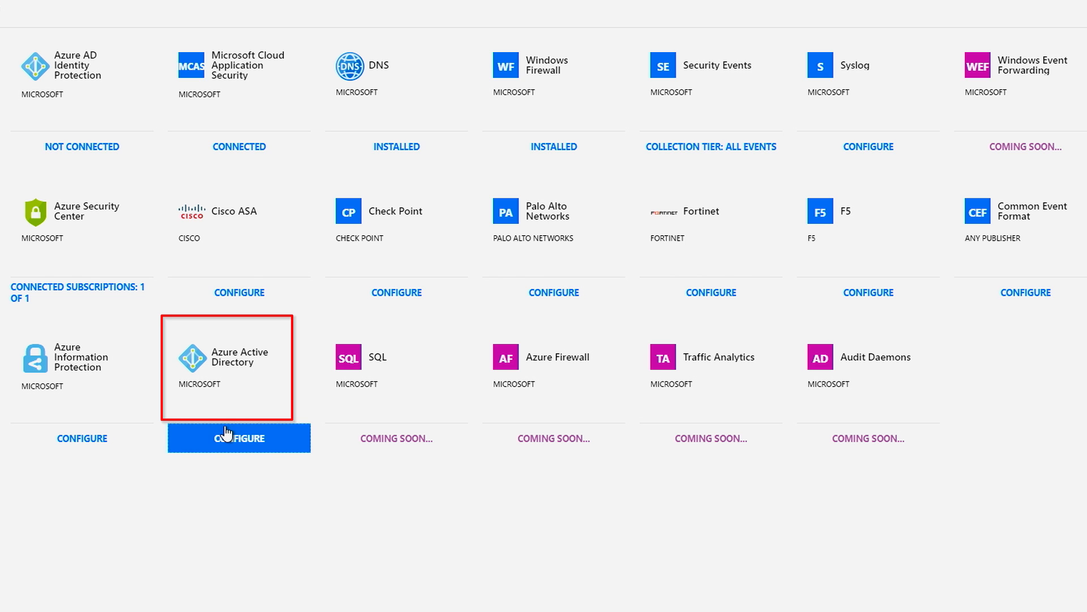
{"action": "left_click", "coordinate": [239, 438]}
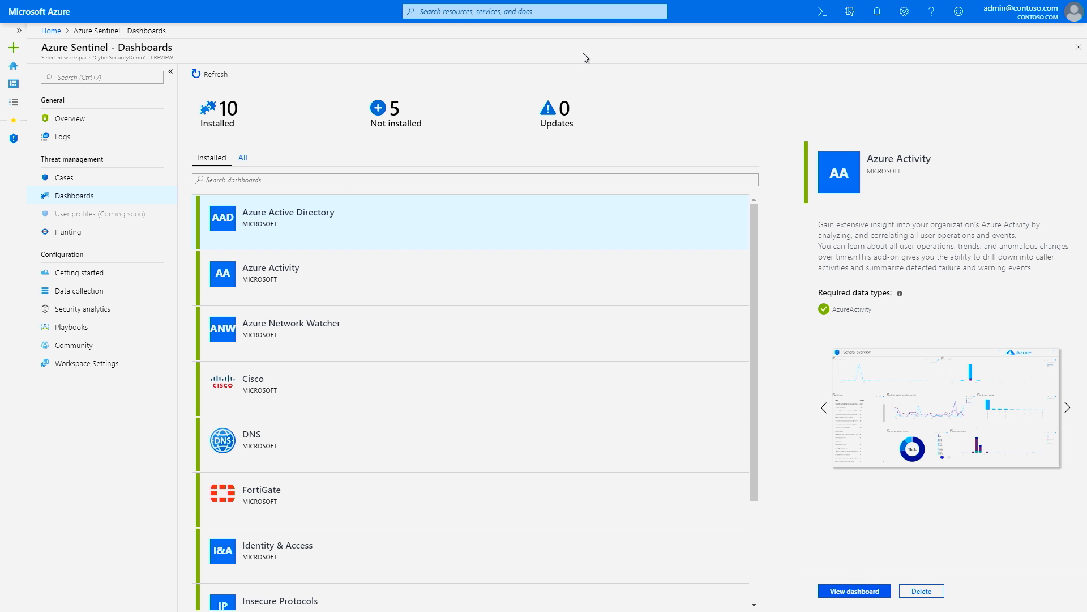
View the installed Azure Active Directory sign-in overview dashboard.
{"action": "left_click", "coordinate": [853, 590]}
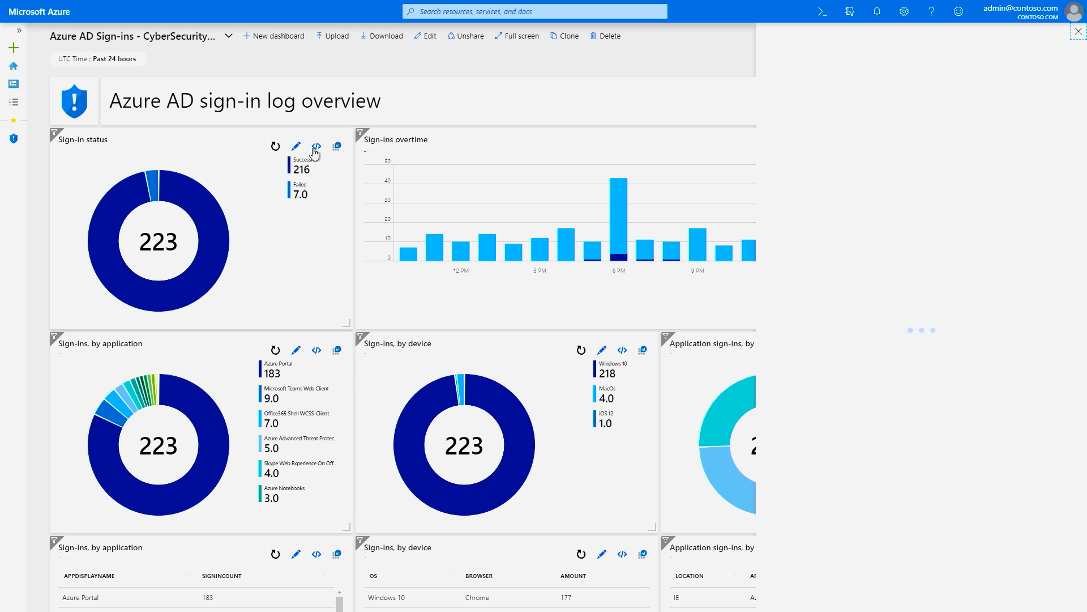
{"action": "left_click", "coordinate": [315, 146]}
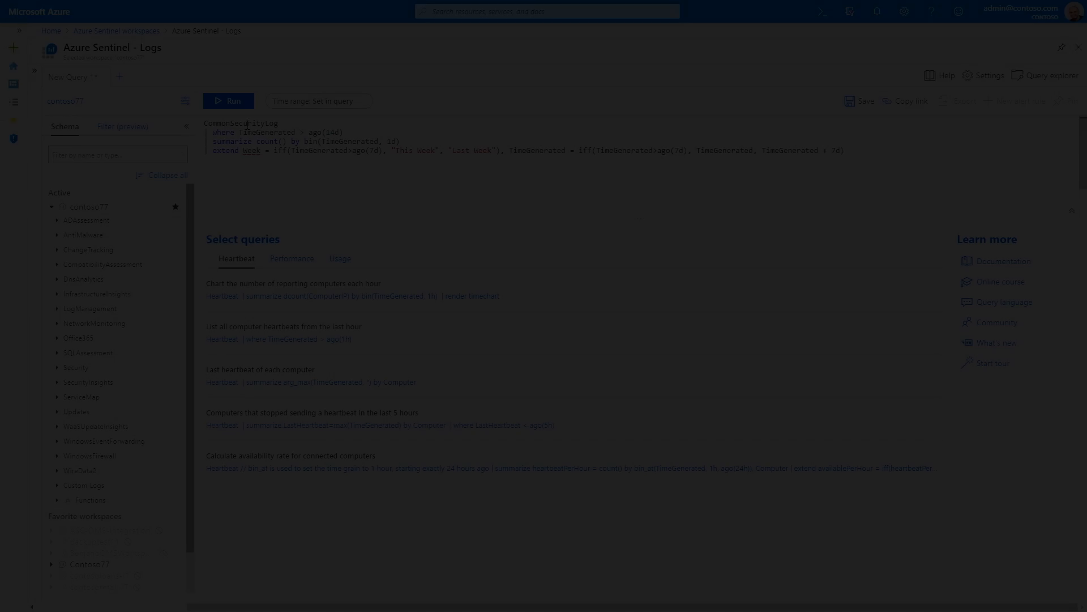
Run the CommonSecurityLog query and chart This Week versus Last Week as stacked columns.
{"action": "left_click", "coordinate": [229, 101]}
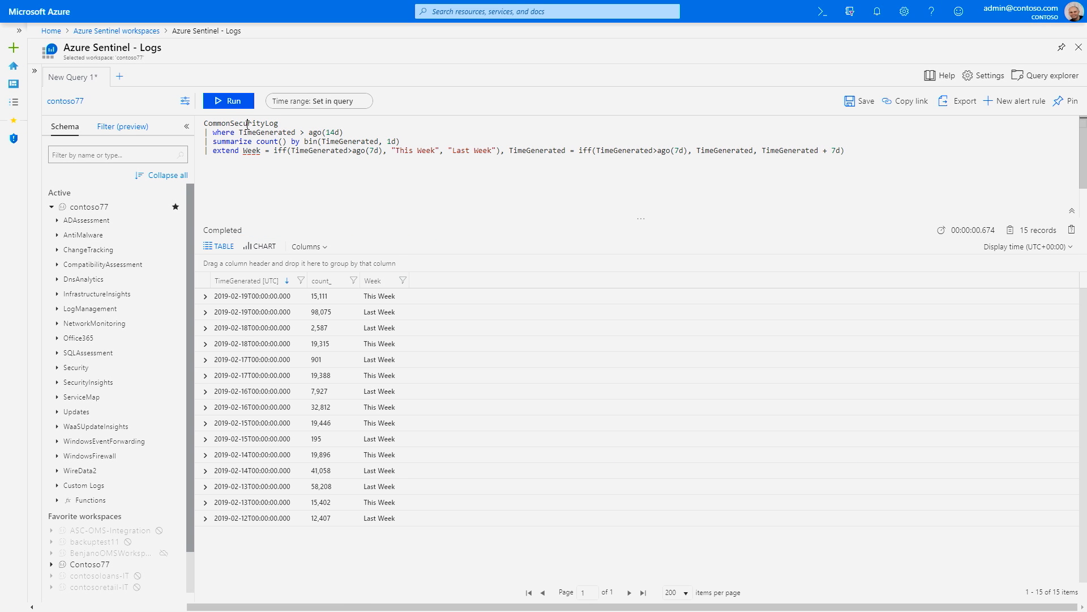
{"action": "left_click", "coordinate": [259, 246]}
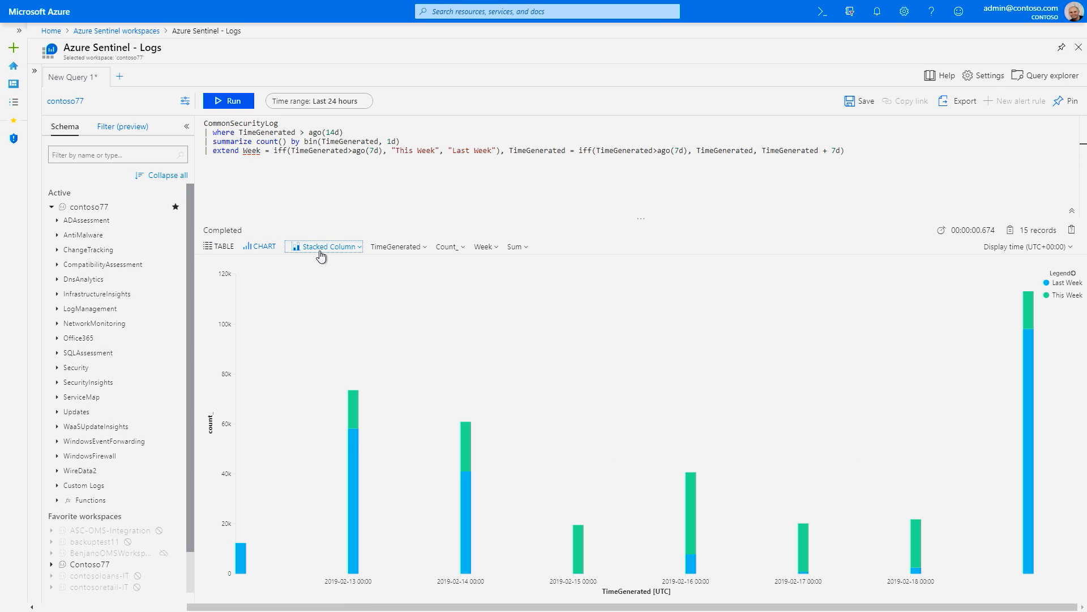
{"action": "left_click", "coordinate": [324, 246]}
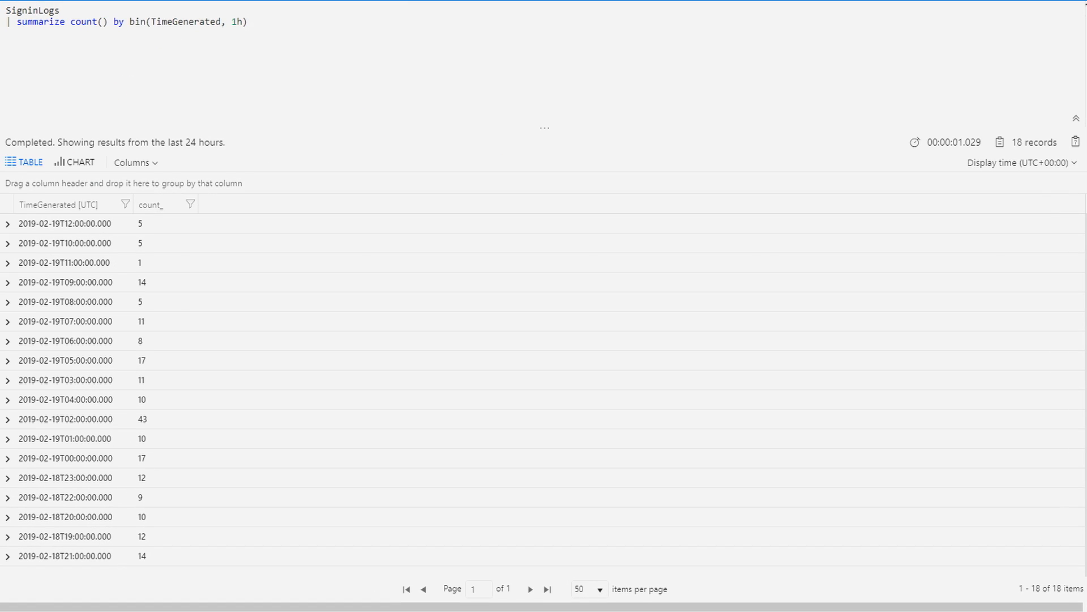
{"action": "mouse_move", "coordinate": [62, 172]}
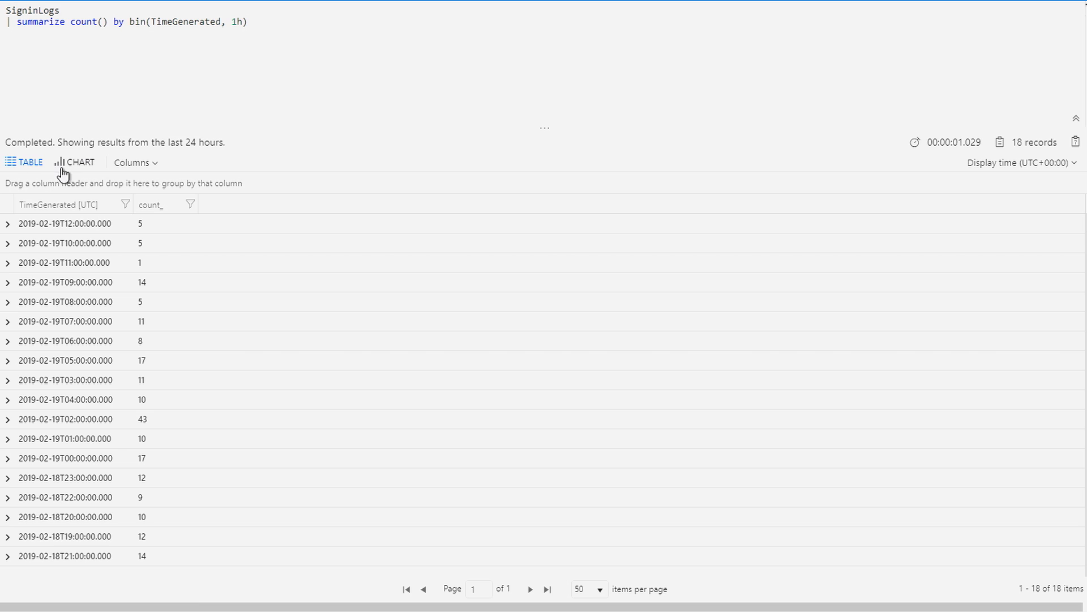
Chart the SigninLogs hourly counts as columns and begin editing the query.
{"action": "left_click", "coordinate": [74, 161]}
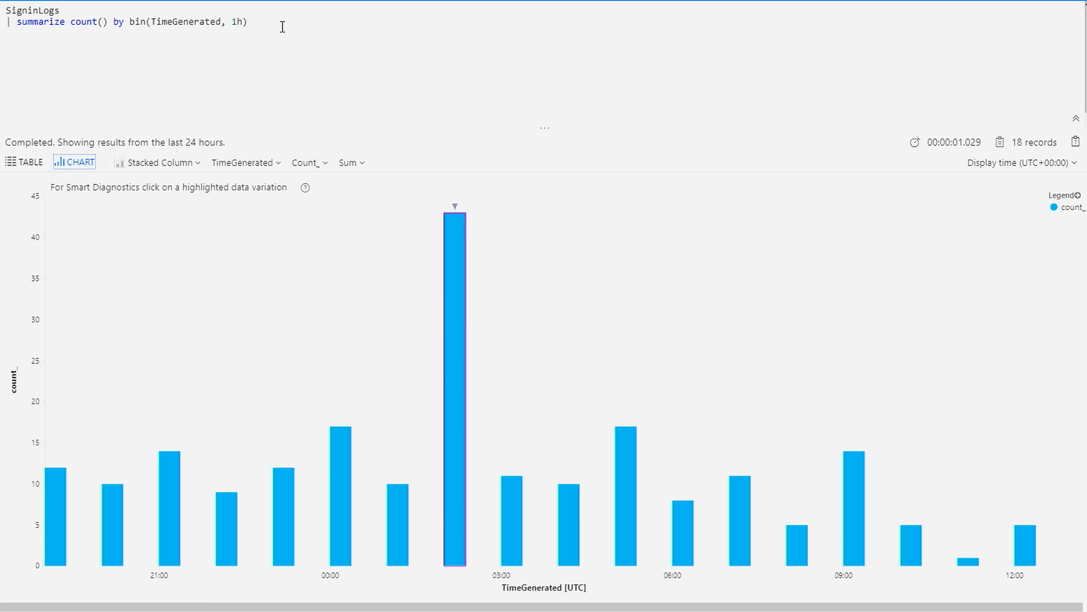
{"action": "left_click", "coordinate": [454, 381]}
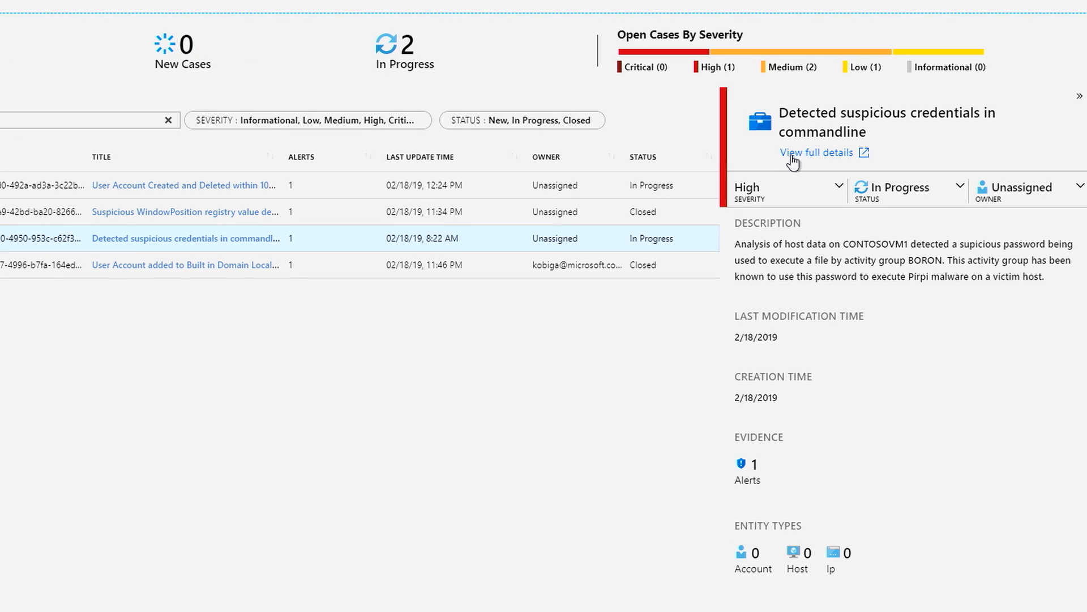
Open the suspicious-credentials case details and review its Owner and Severity options.
{"action": "left_click", "coordinate": [818, 152]}
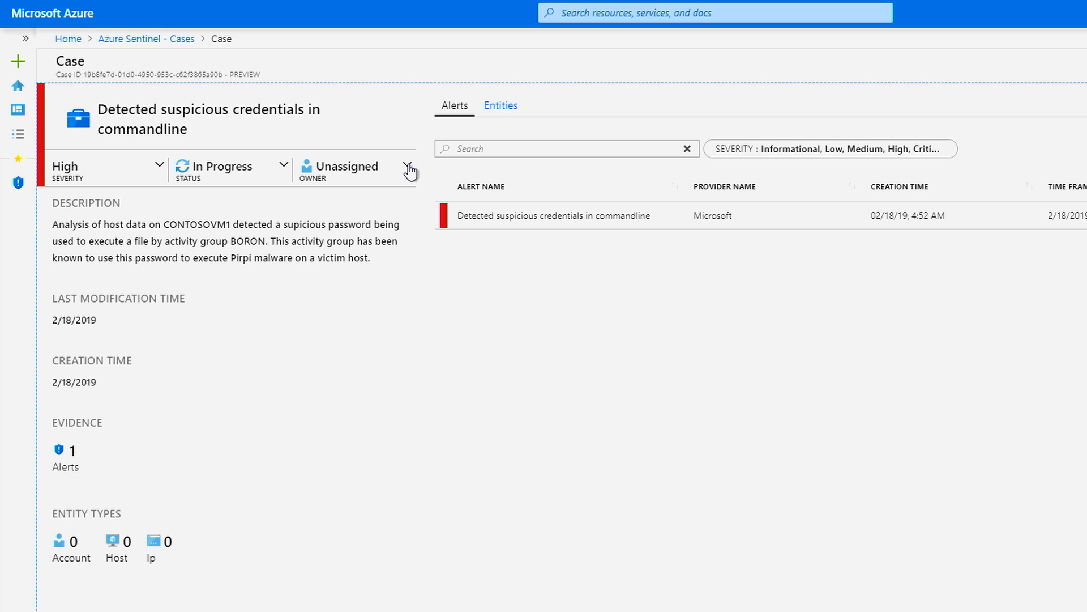
{"action": "left_click", "coordinate": [410, 169]}
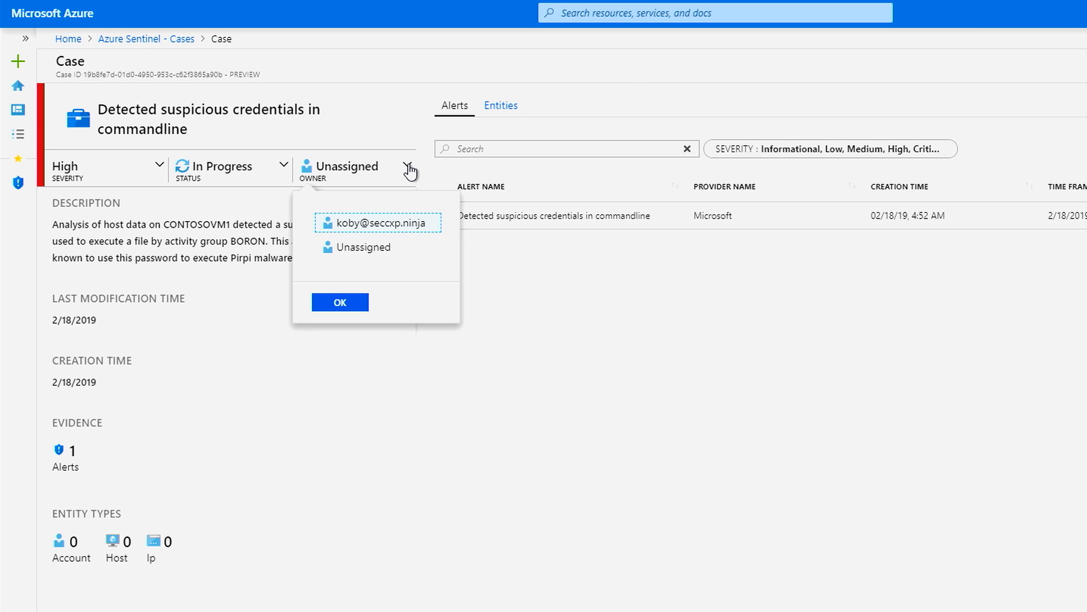
{"action": "mouse_move", "coordinate": [327, 151]}
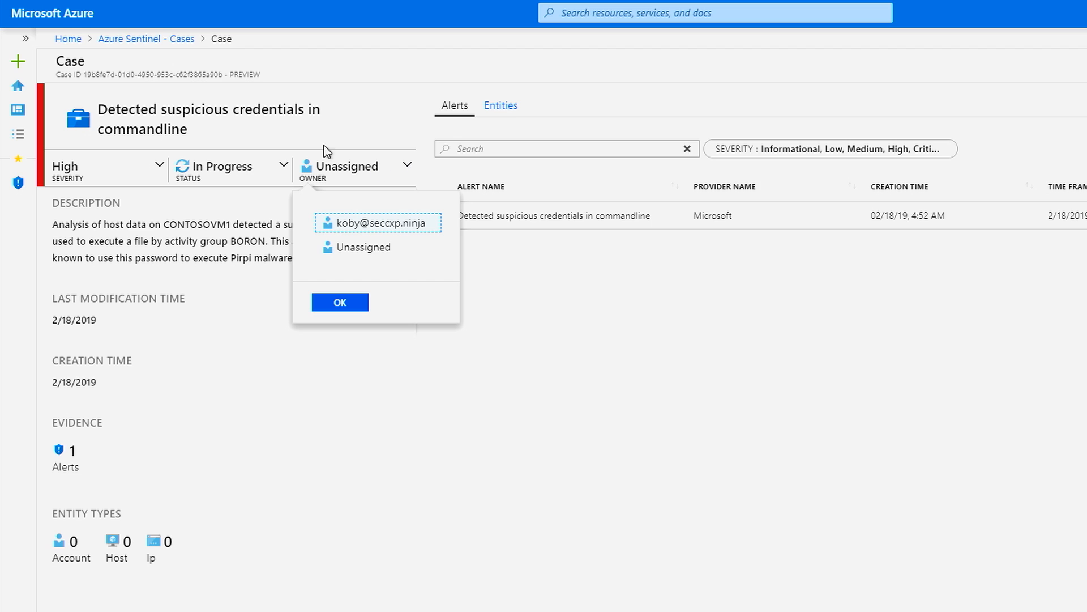
{"action": "left_click", "coordinate": [231, 165]}
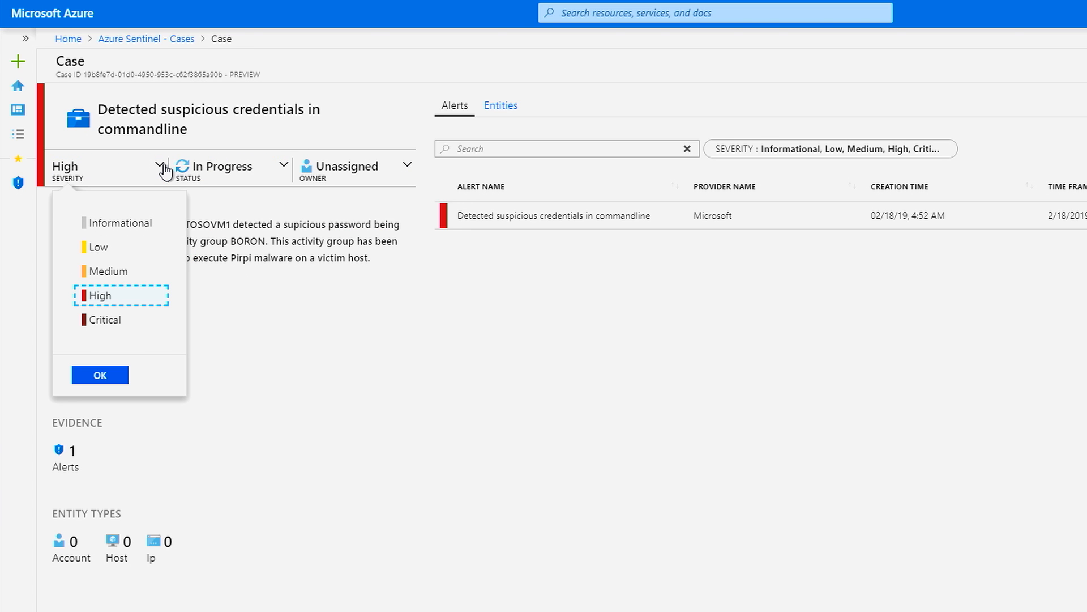
{"action": "scroll", "scroll_direction": "down", "scroll_amount": 3}
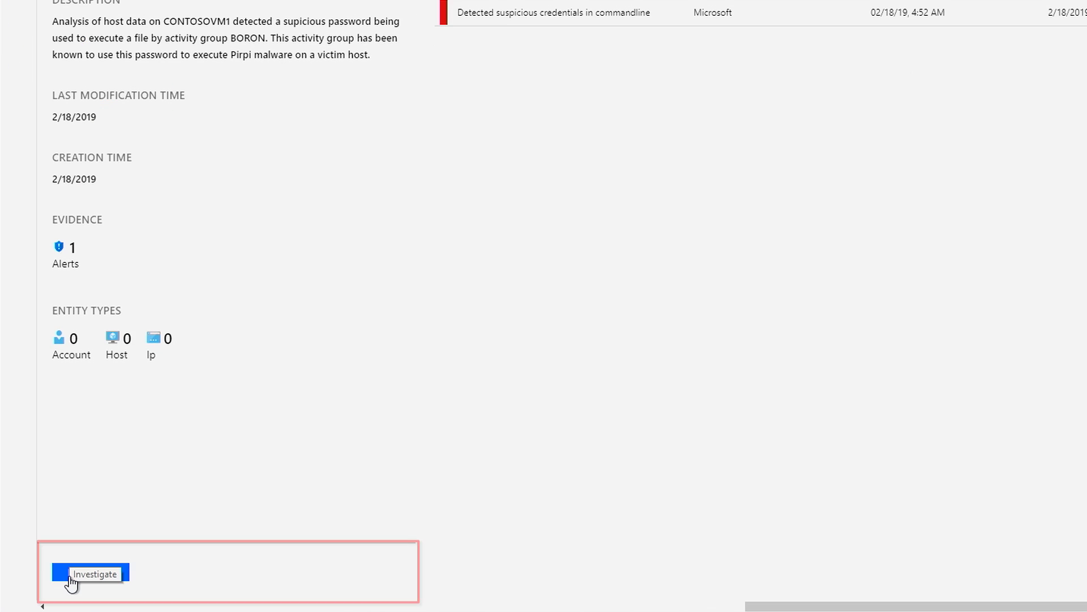
{"action": "left_click", "coordinate": [94, 574]}
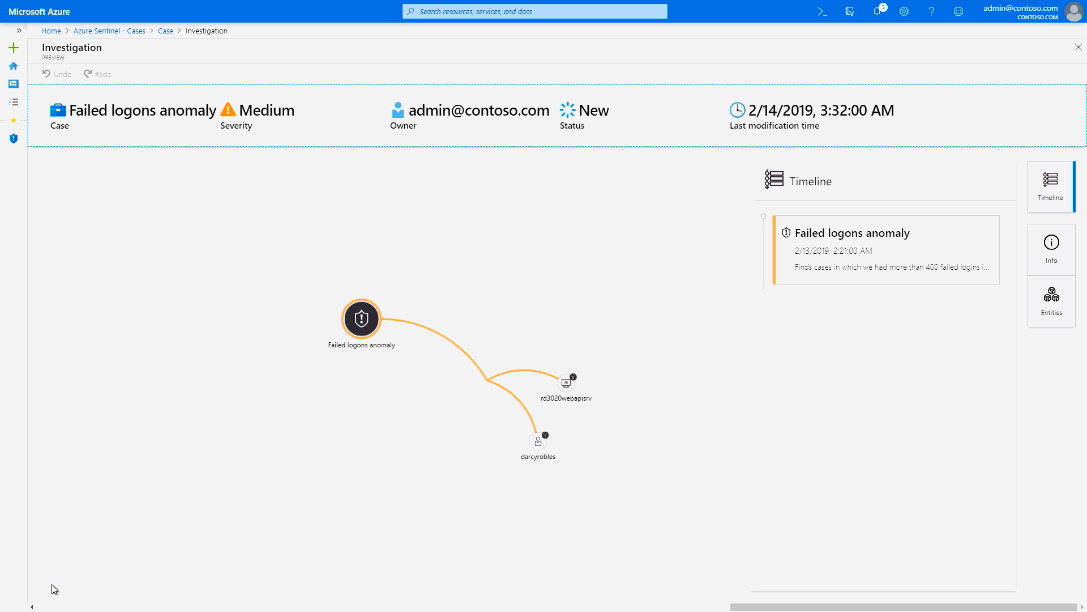
{"action": "left_click", "coordinate": [537, 443]}
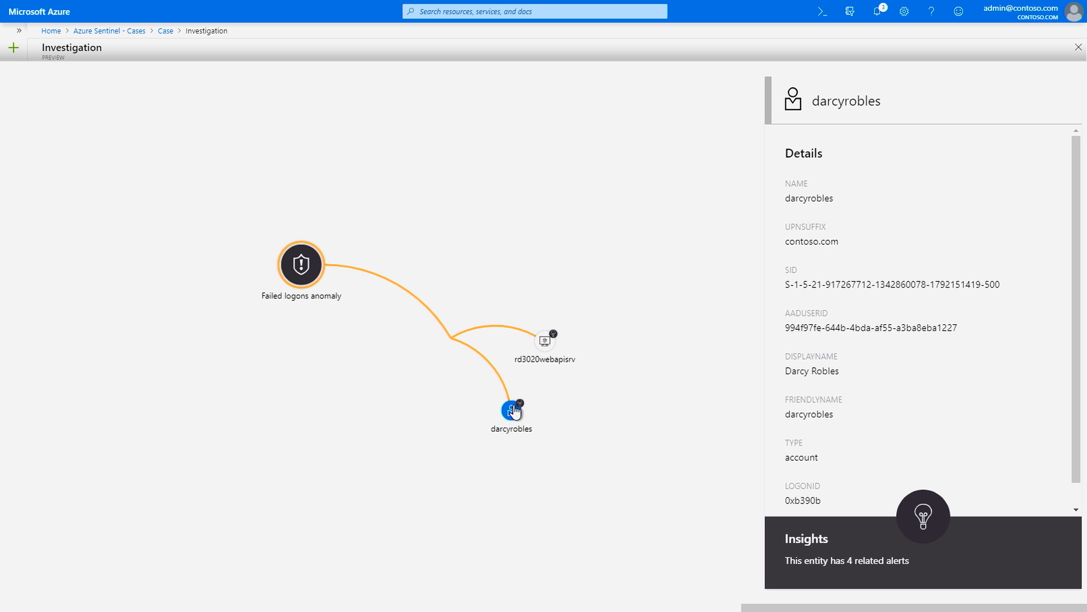
{"action": "left_click", "coordinate": [511, 409]}
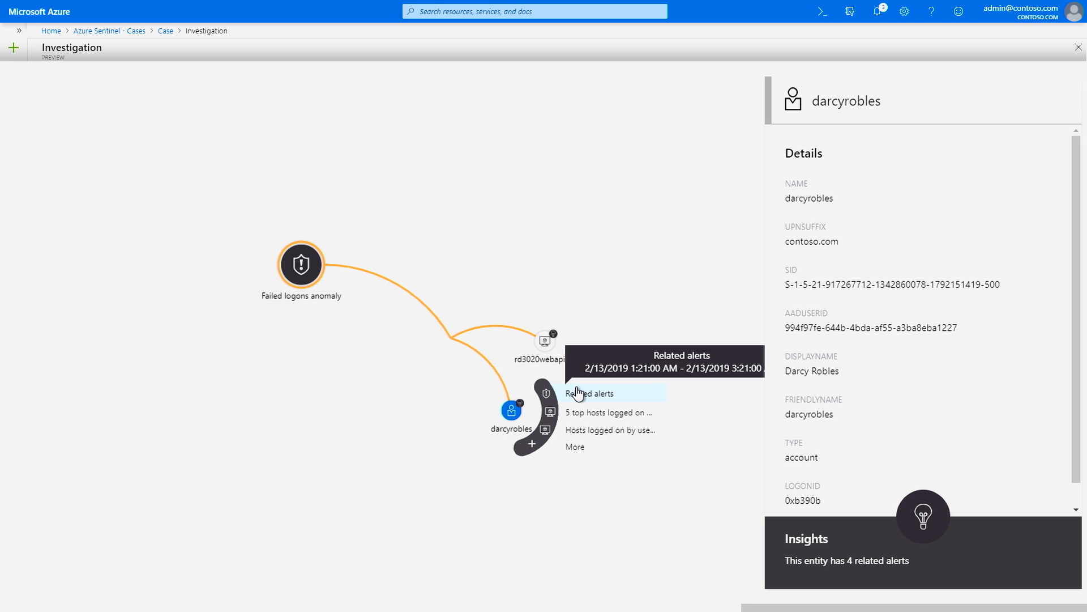
{"action": "left_click", "coordinate": [590, 393]}
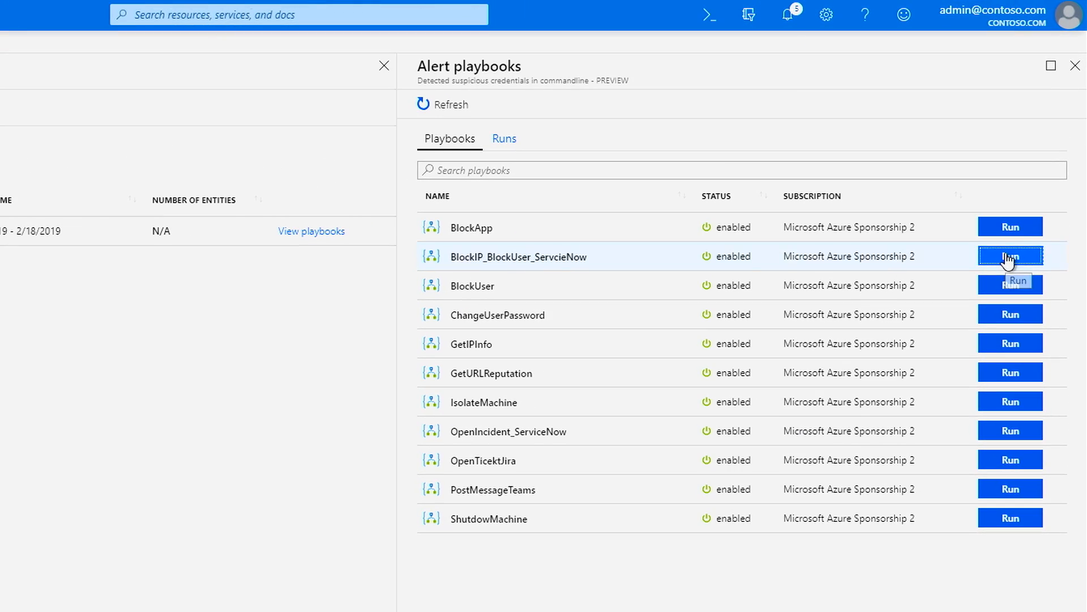
Trigger BlockIP_BlockUser_ServcieNow from Alert playbooks and confirm the success notification.
{"action": "left_click", "coordinate": [1010, 255]}
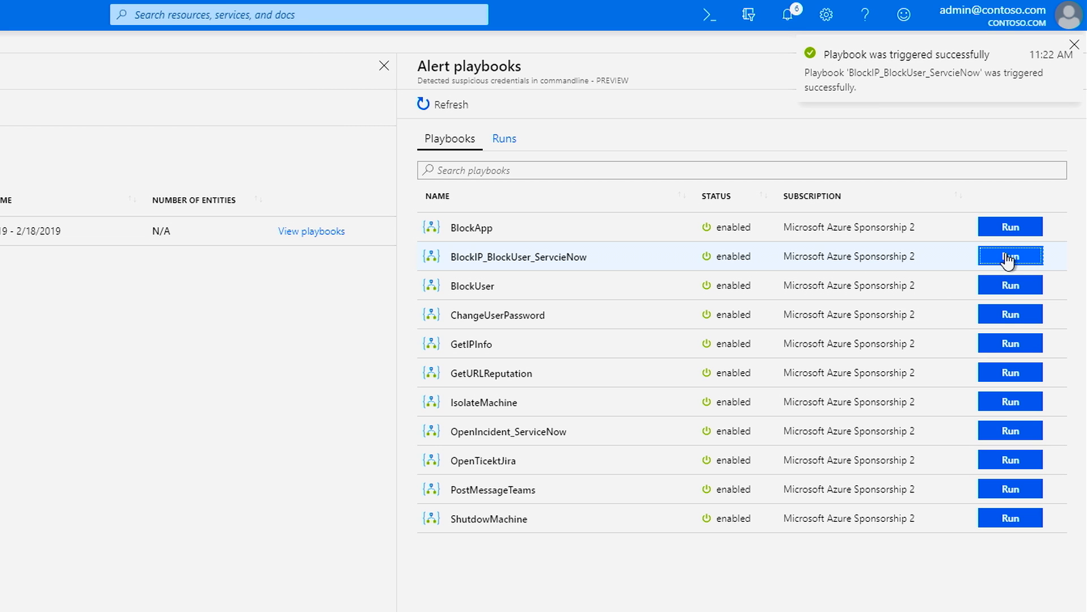
{"action": "left_click", "coordinate": [517, 257]}
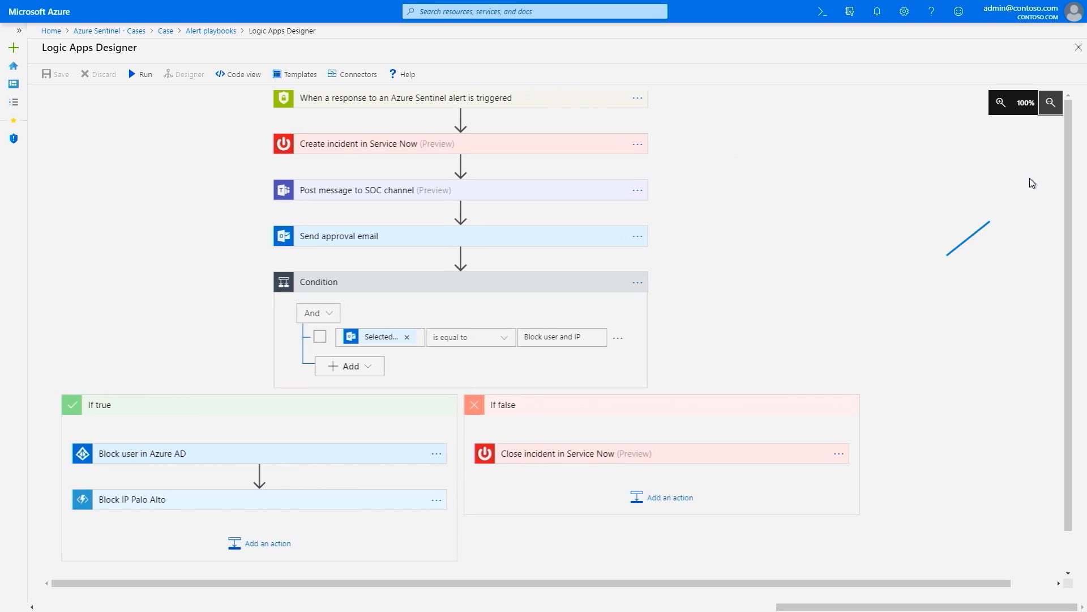
Inspect the Condition branch with Block user in Azure AD and Block IP Palo Alto.
{"action": "left_click", "coordinate": [358, 143]}
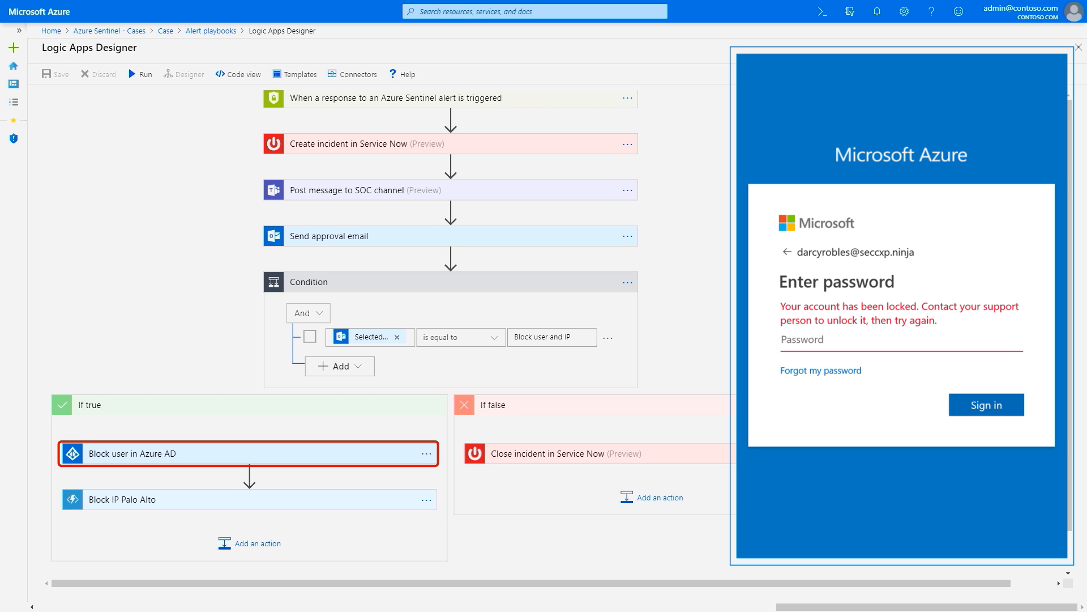
{"action": "left_click", "coordinate": [242, 499]}
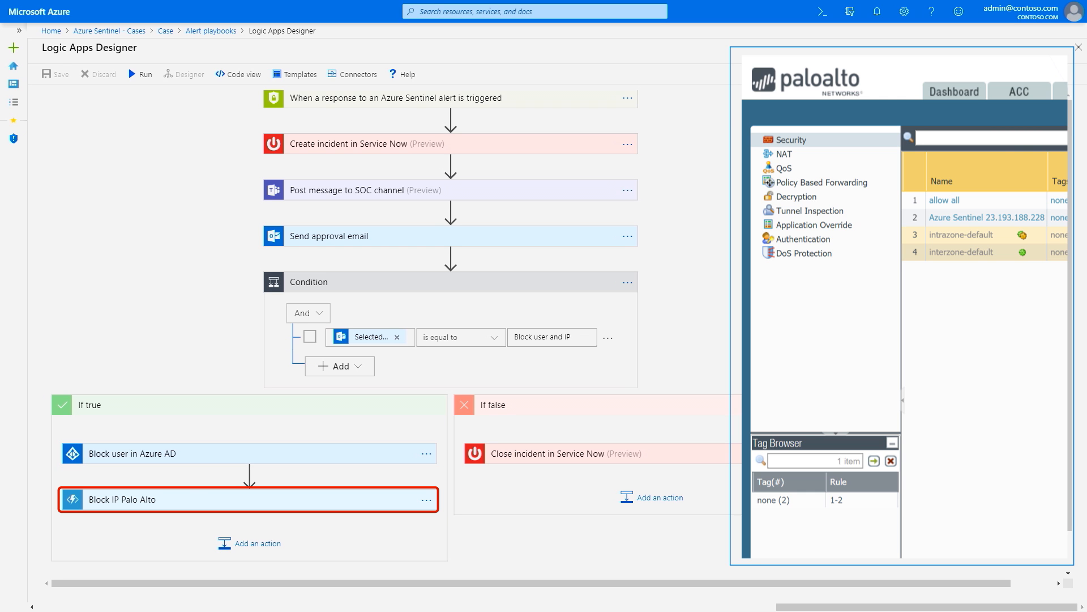
{"action": "left_click", "coordinate": [1044, 82]}
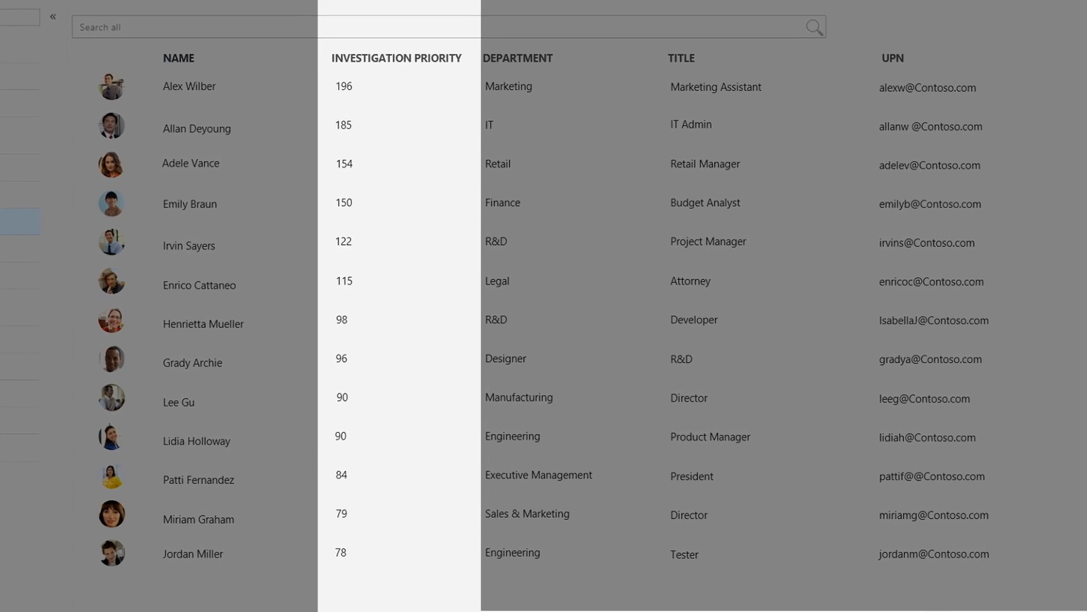
Open User profiles to see users ranked by Investigation Priority.
{"action": "left_click", "coordinate": [191, 163]}
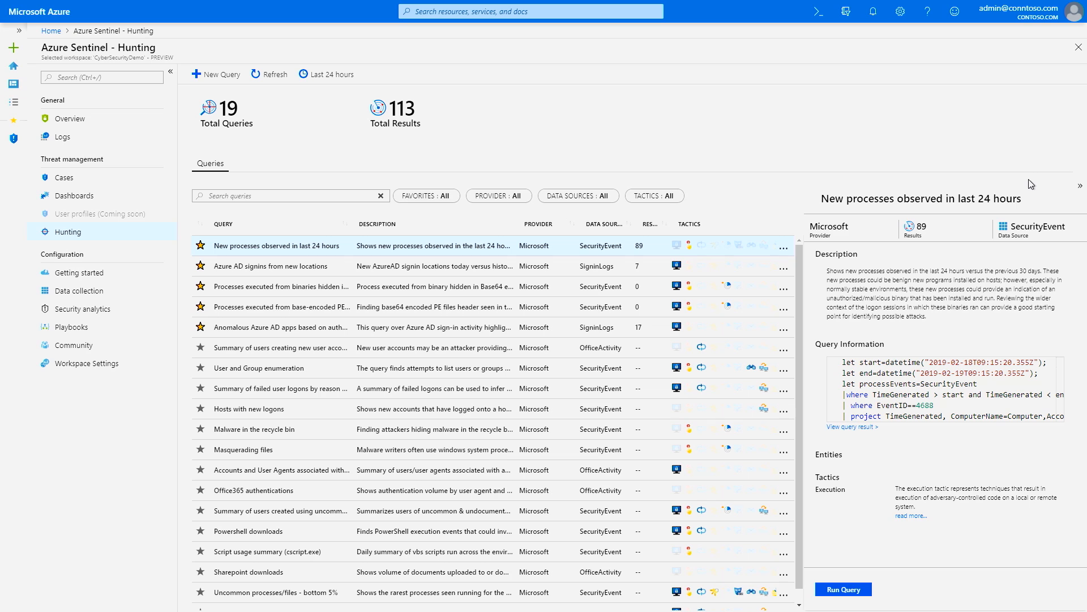
Scroll through the hunting query details for New processes observed in last 24 hours.
{"action": "scroll", "scroll_direction": "down", "scroll_amount": 3}
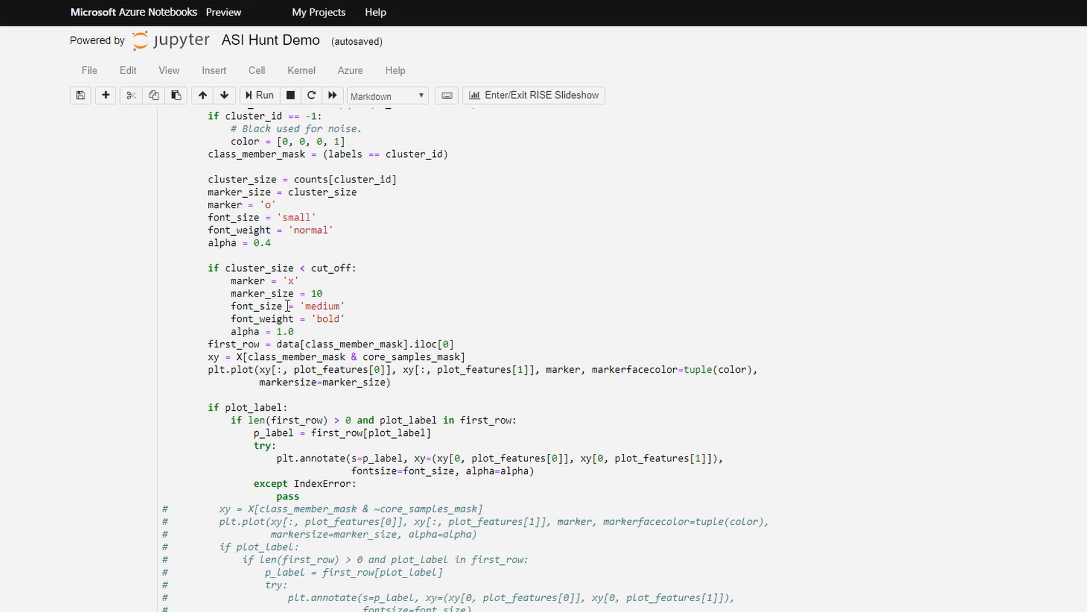
Scroll the ASI Hunt Demo notebook down to the 'Estimated number of clusters: 29' plot.
{"action": "scroll", "scroll_direction": "down", "scroll_amount": 3}
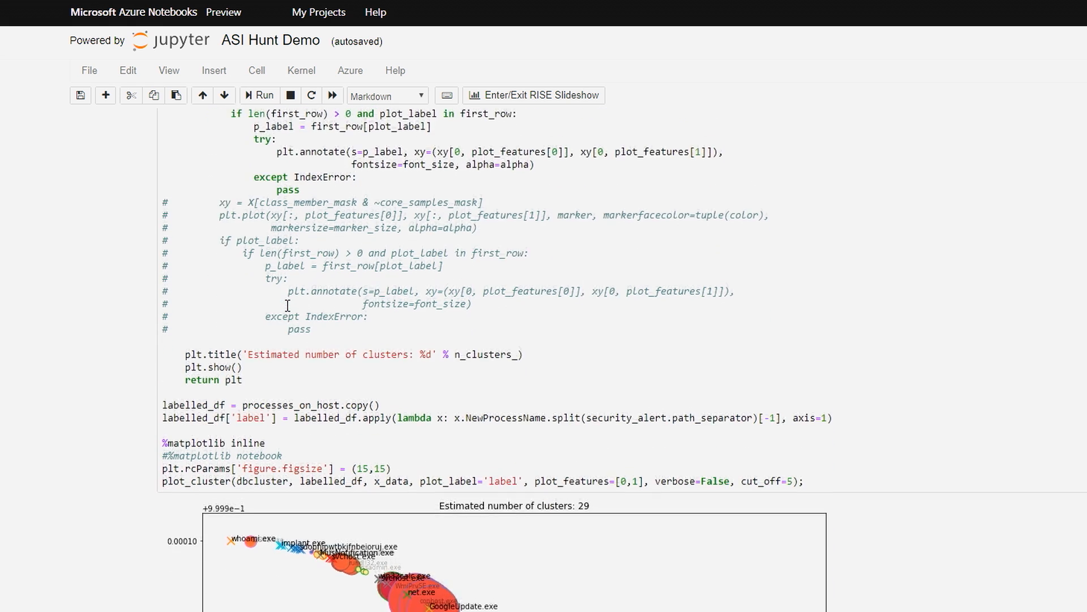
{"action": "scroll", "scroll_direction": "down", "scroll_amount": 3}
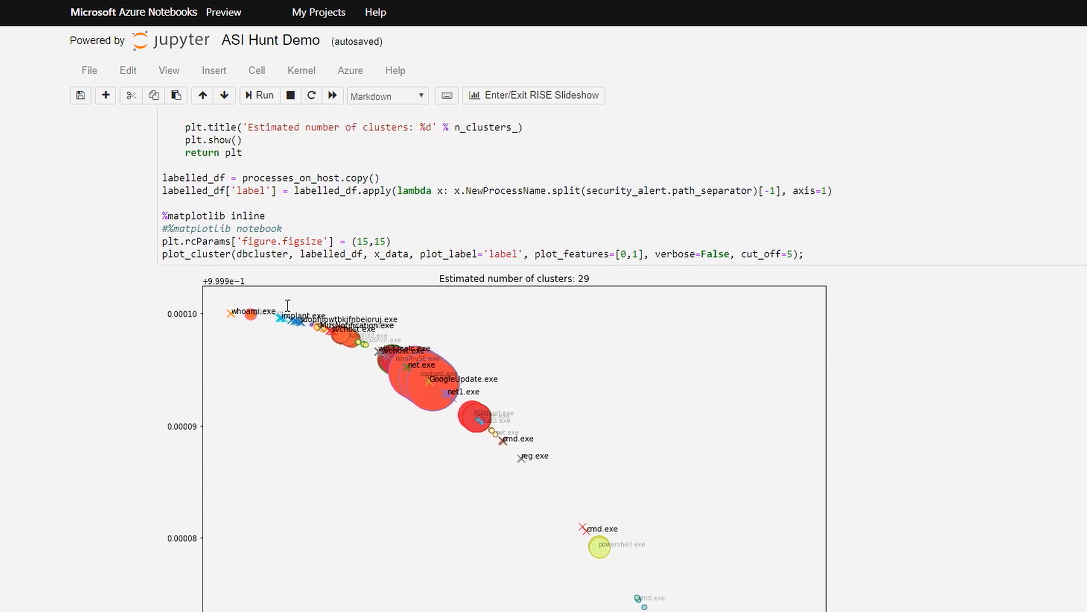